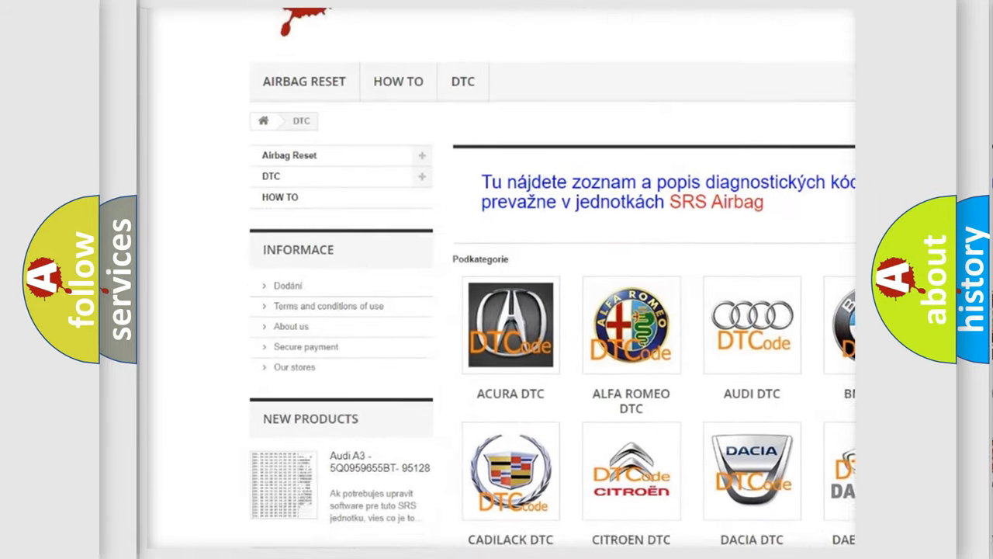
pyautogui.scroll(-3)
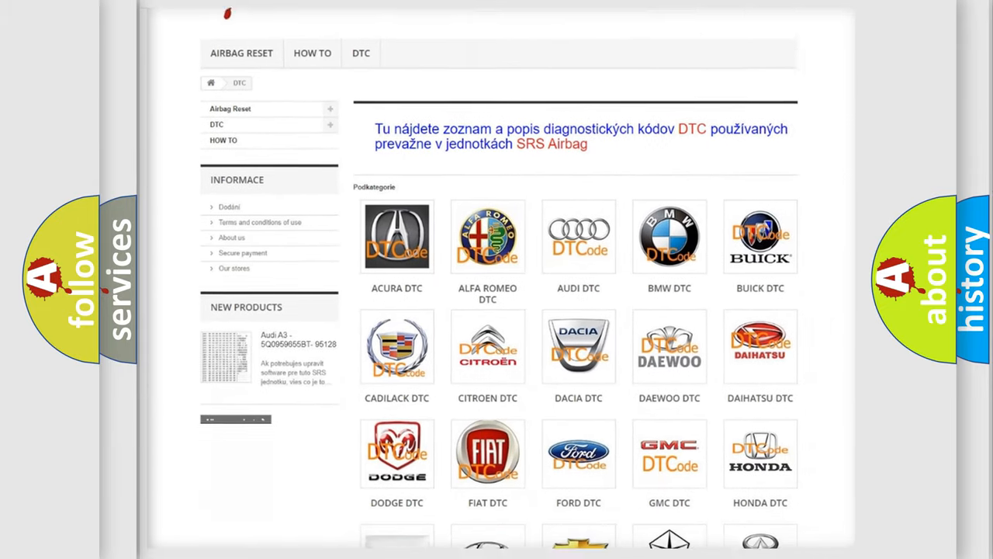
pyautogui.scroll(-3)
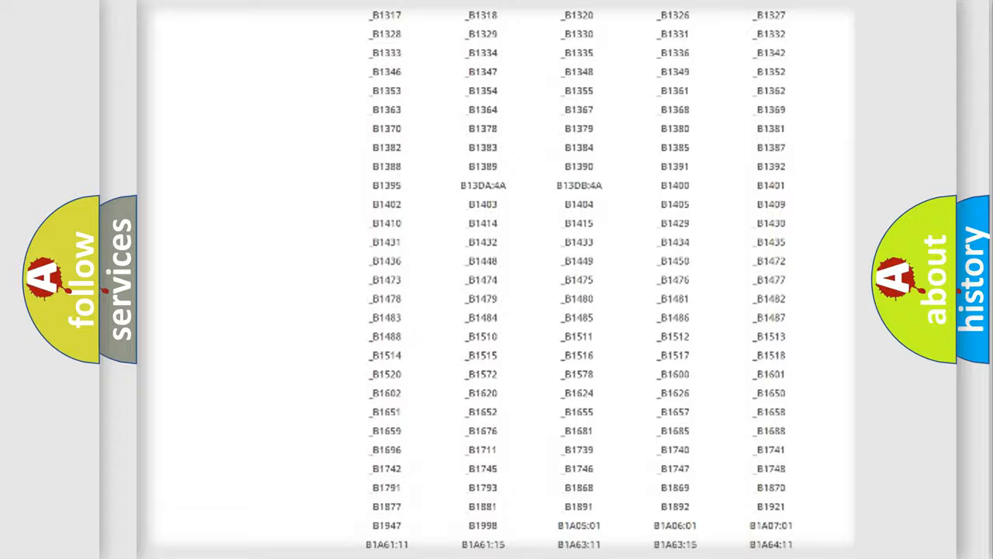
pyautogui.scroll(3)
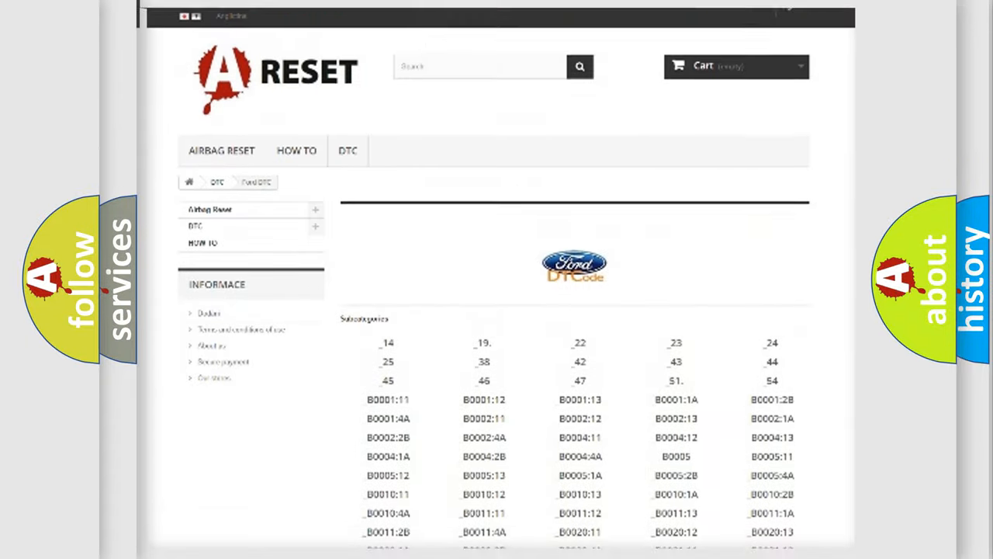